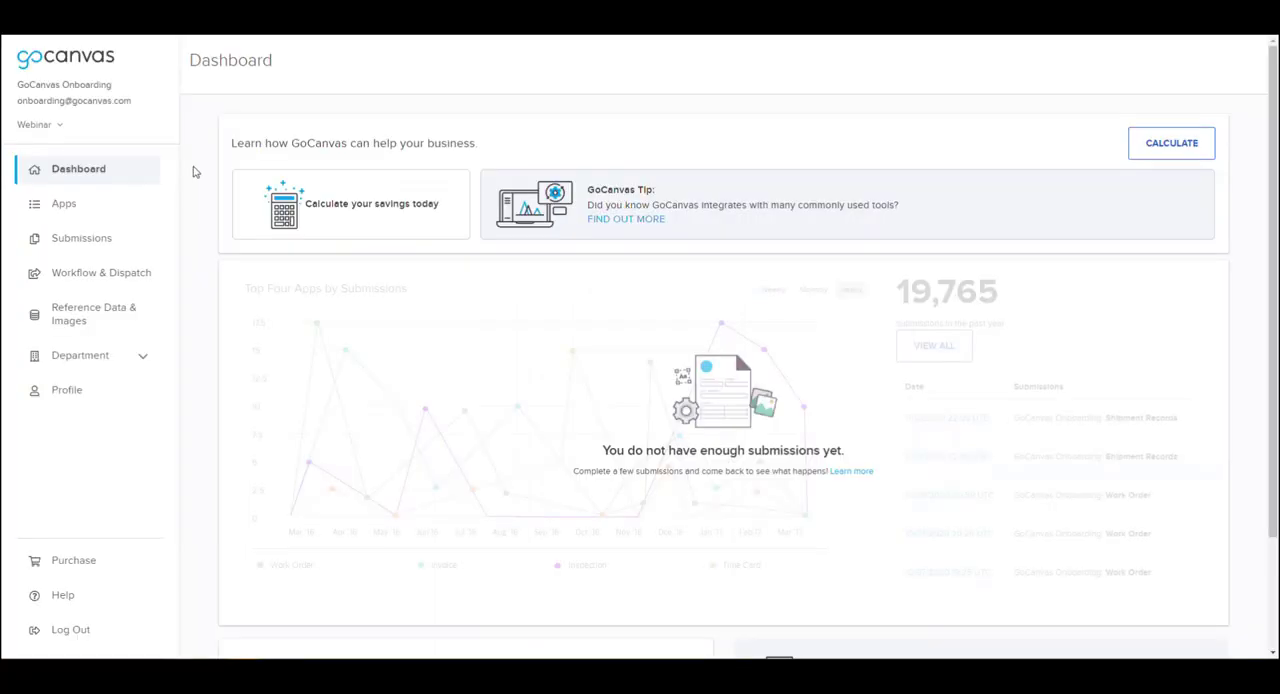
{"action": "mouse_move", "coordinate": [130, 204]}
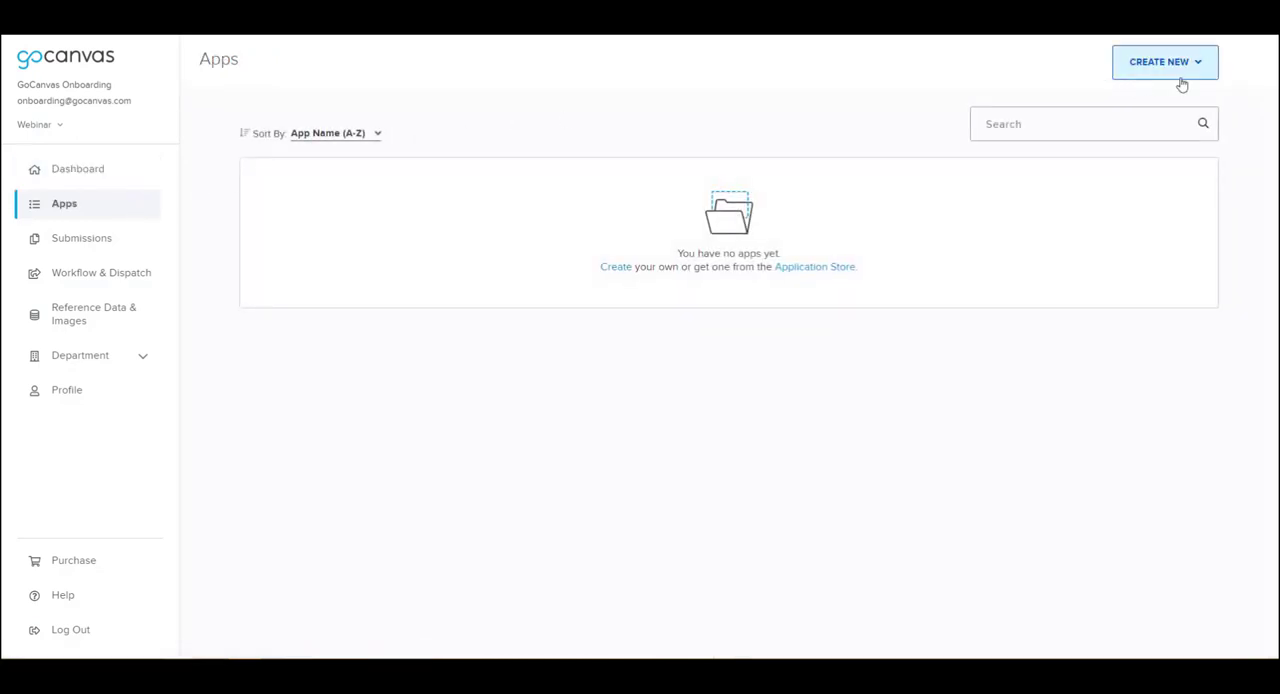
{"action": "mouse_move", "coordinate": [1195, 80]}
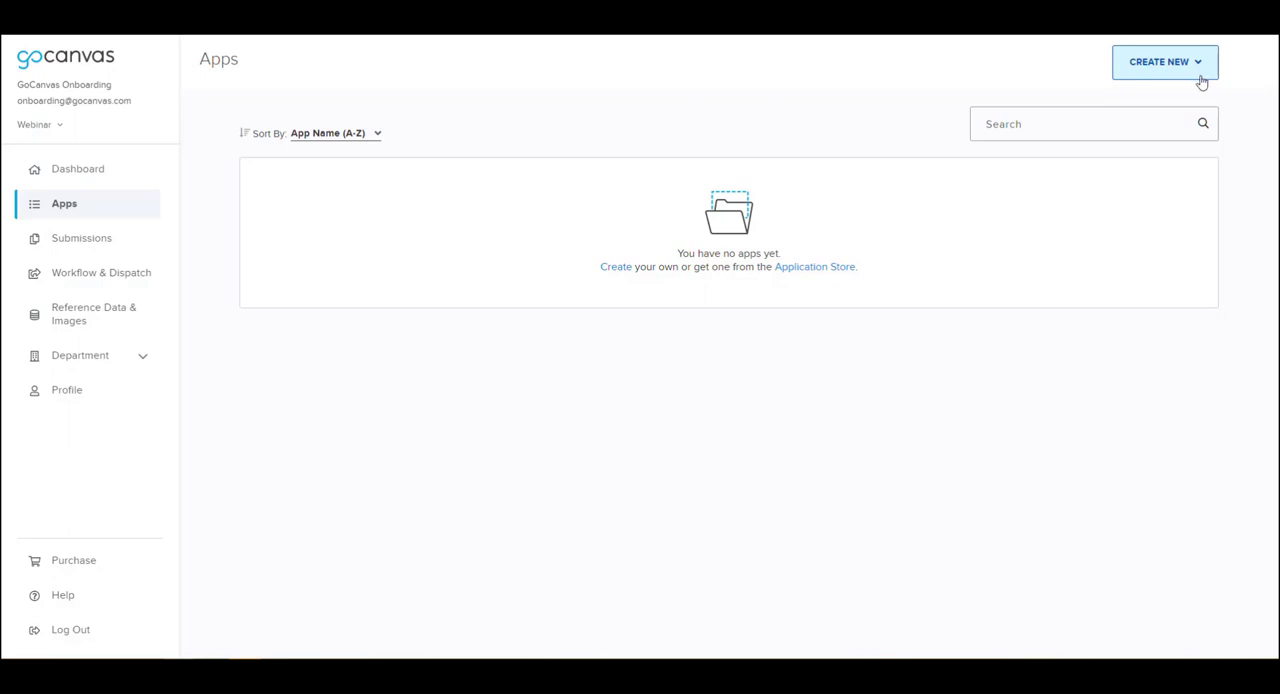
- Create a new web form from the Create New menu
{"action": "left_click", "coordinate": [1164, 61]}
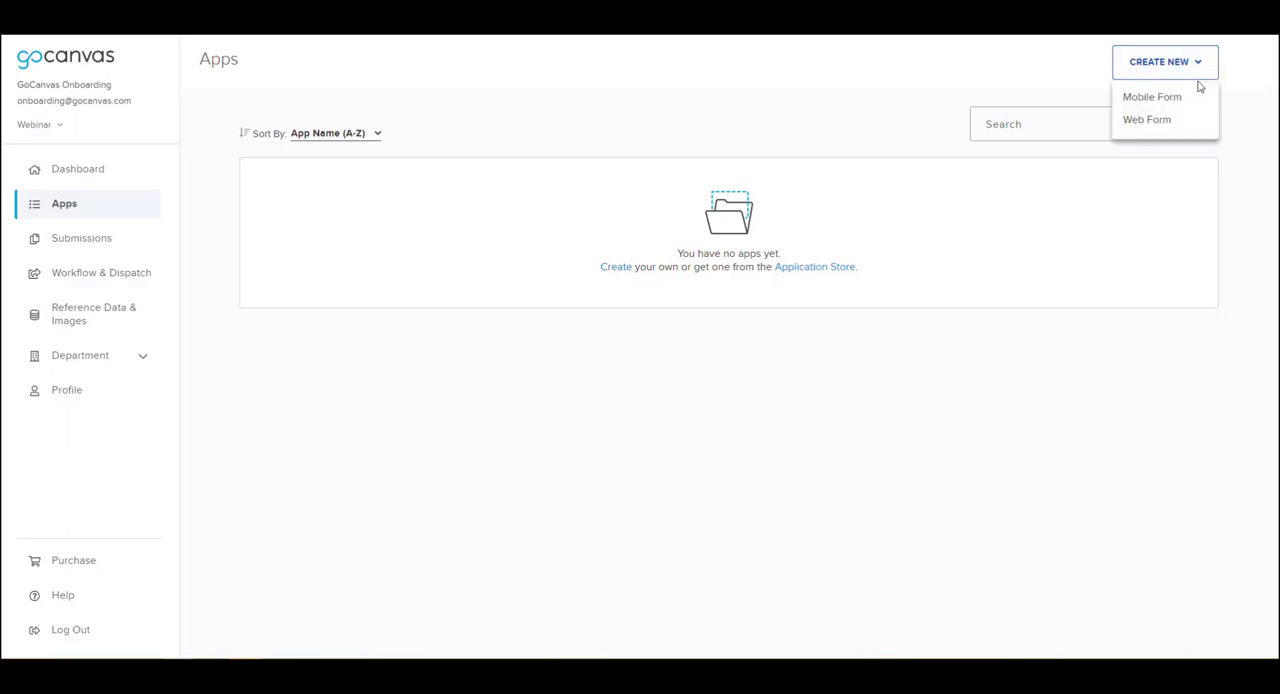
{"action": "mouse_move", "coordinate": [1152, 97]}
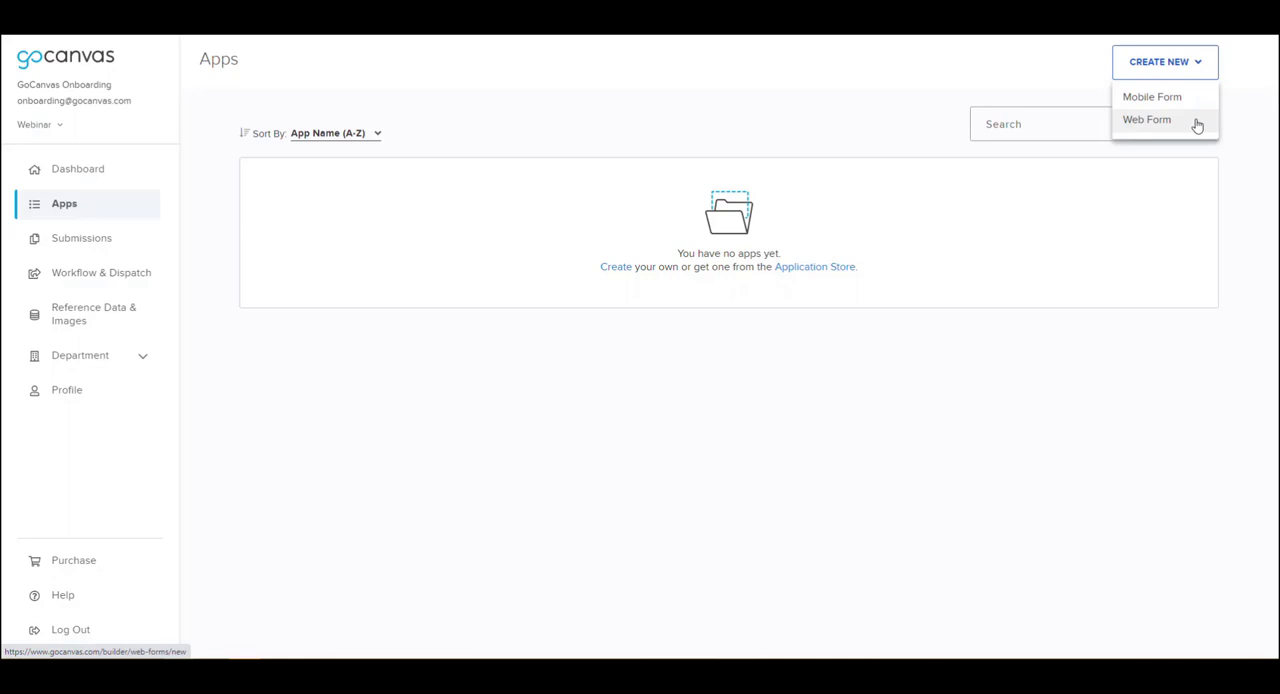
{"action": "left_click", "coordinate": [1147, 119]}
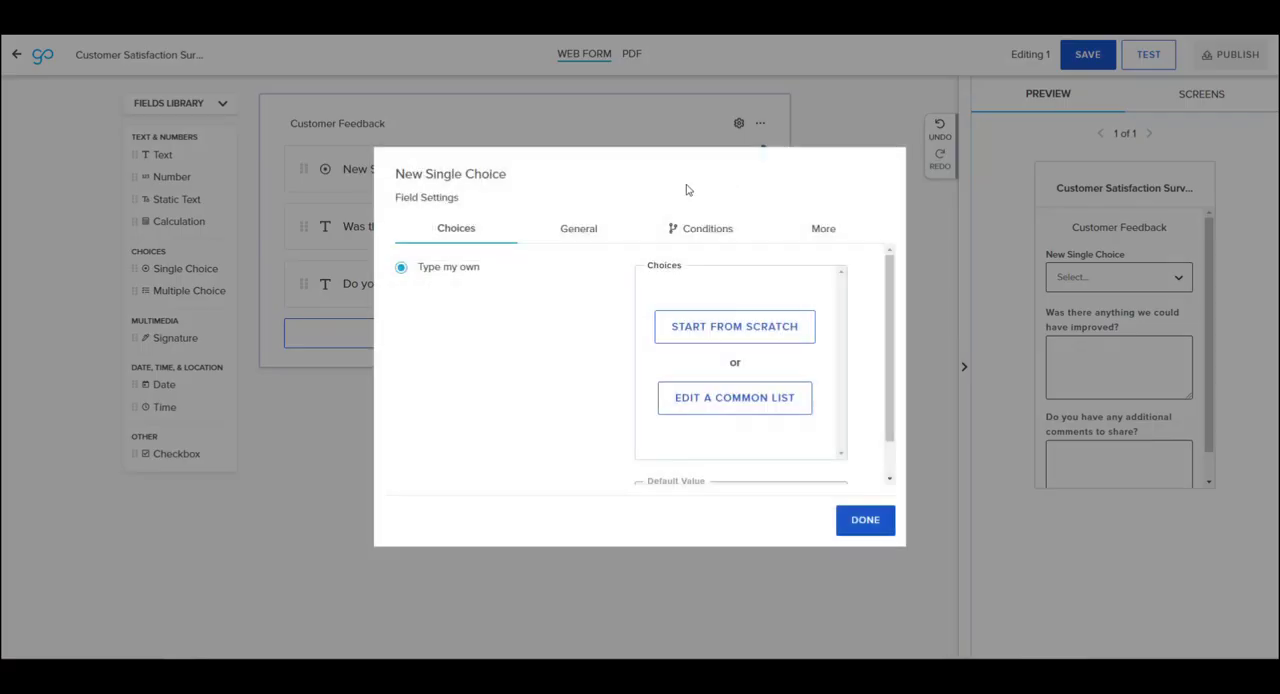
- Title the single-choice question 'How satisfied were you by the service you received'
{"action": "type", "text": "How satisf"}
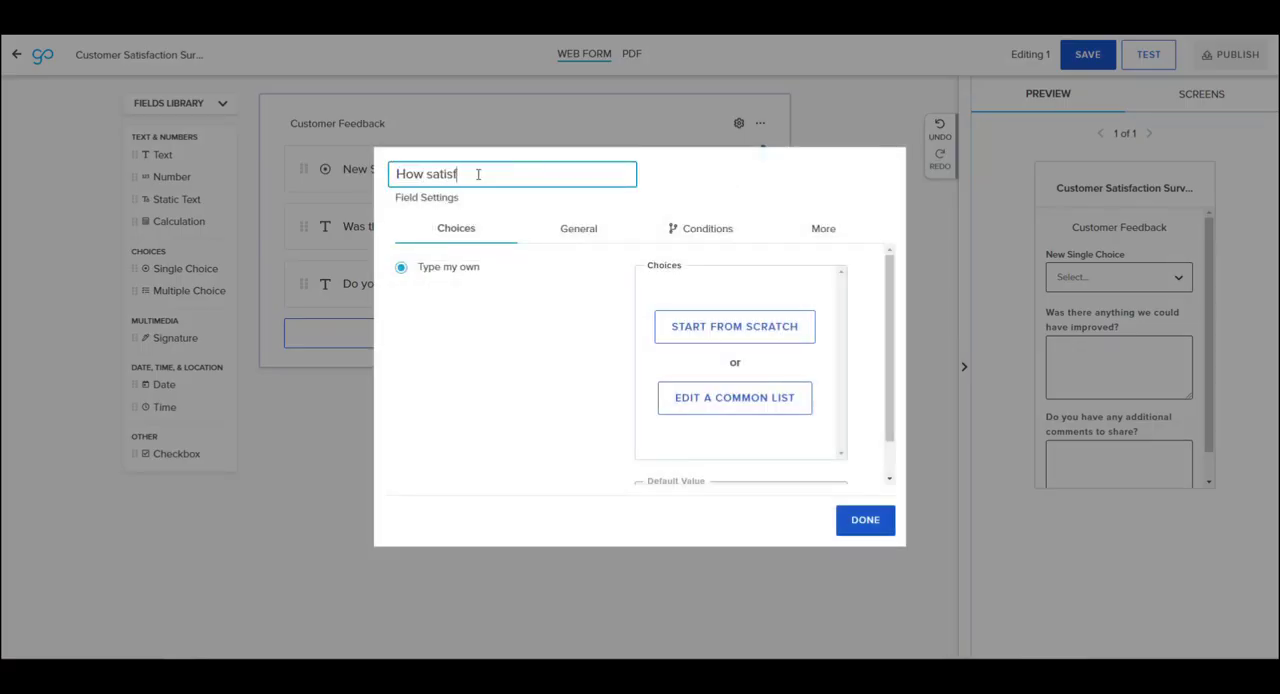
{"action": "type", "text": "fied were you by the service you receiv"}
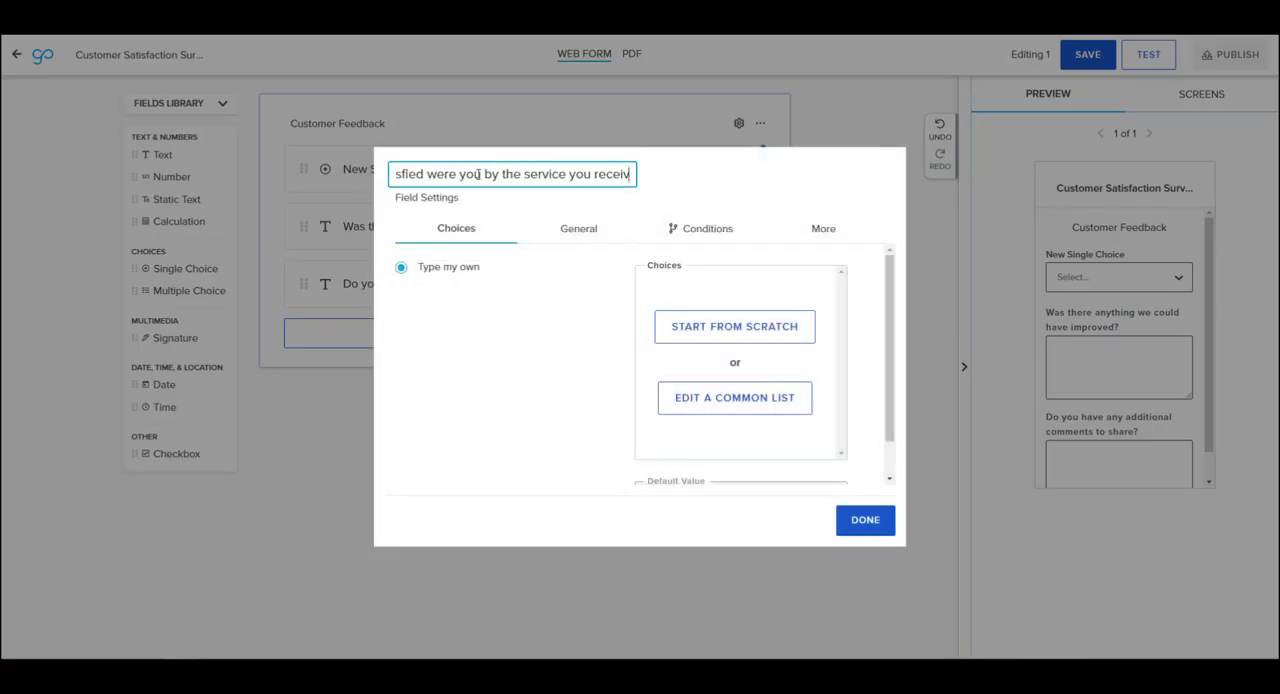
{"action": "left_click", "coordinate": [864, 519]}
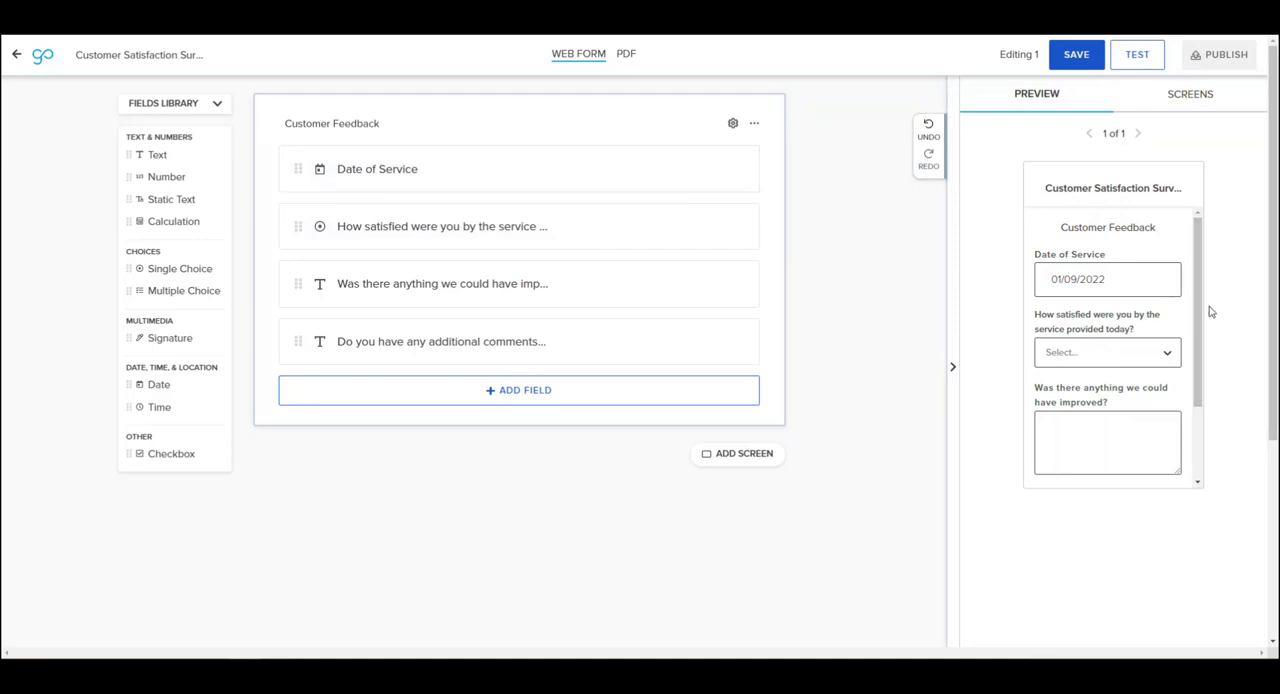
- Test the form choosing '5 - Very Satisfied', then return to the builder
{"action": "scroll", "scroll_direction": "down", "scroll_amount": 3}
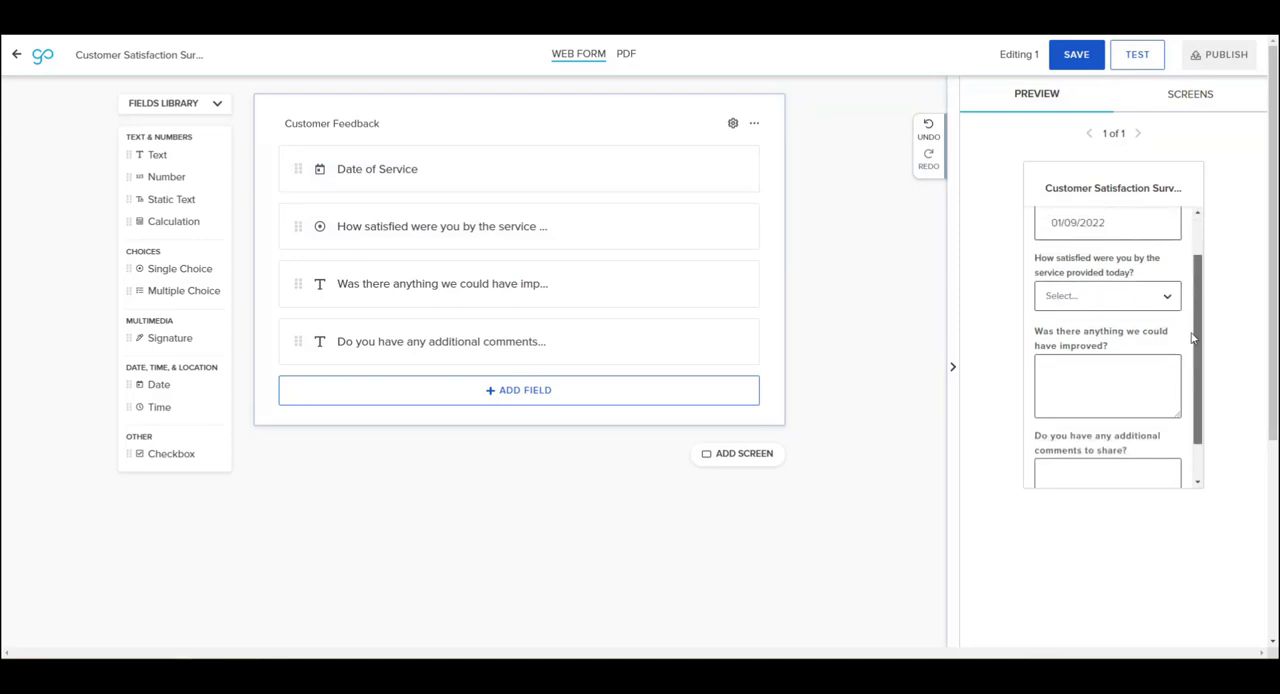
{"action": "scroll", "scroll_direction": "up", "scroll_amount": 3}
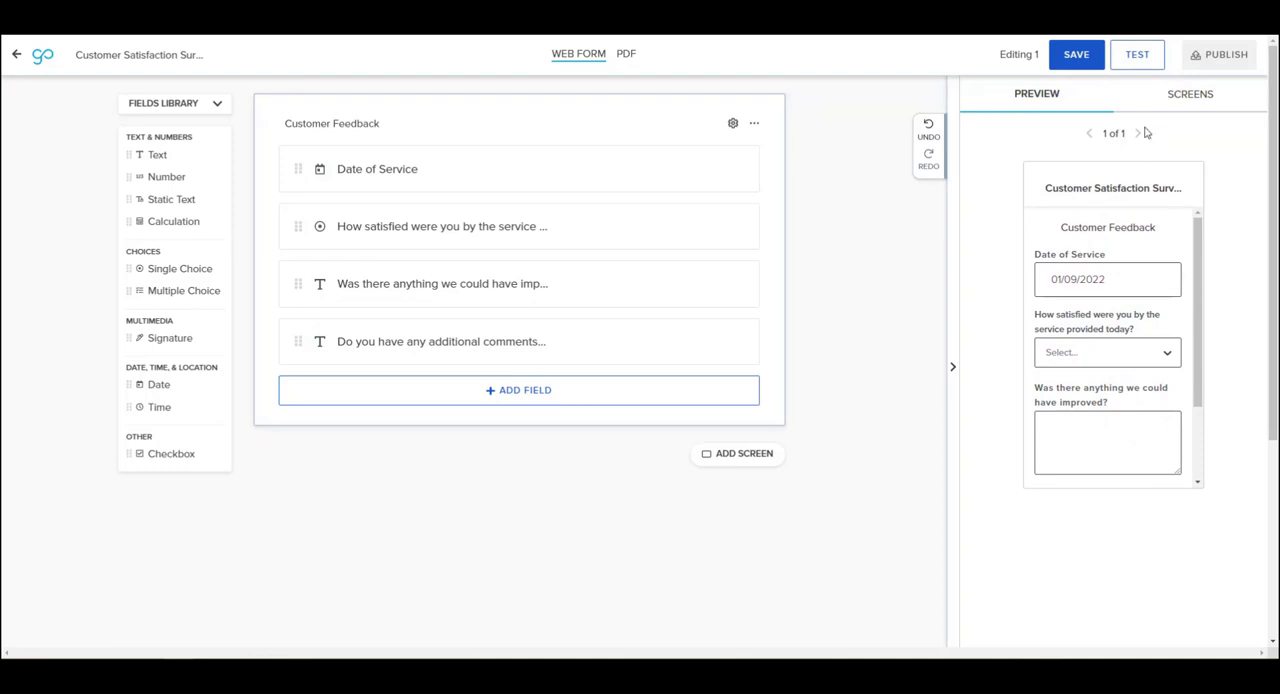
{"action": "mouse_move", "coordinate": [1137, 54]}
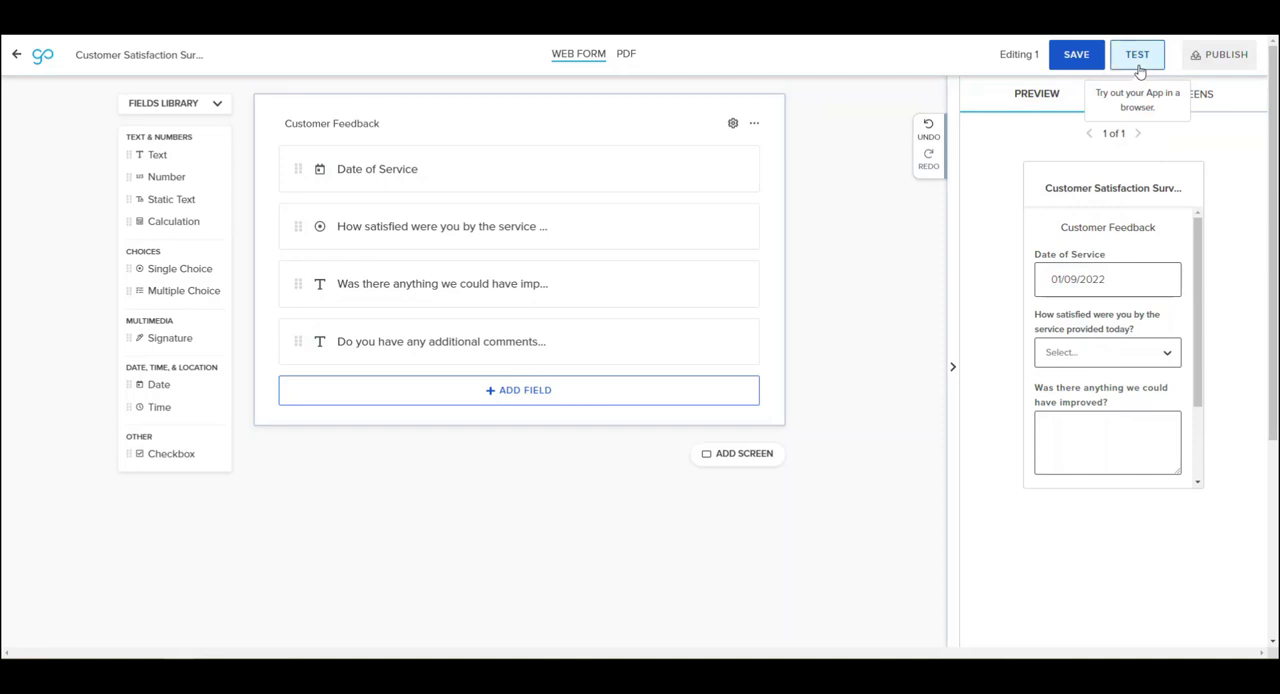
{"action": "left_click", "coordinate": [1137, 54]}
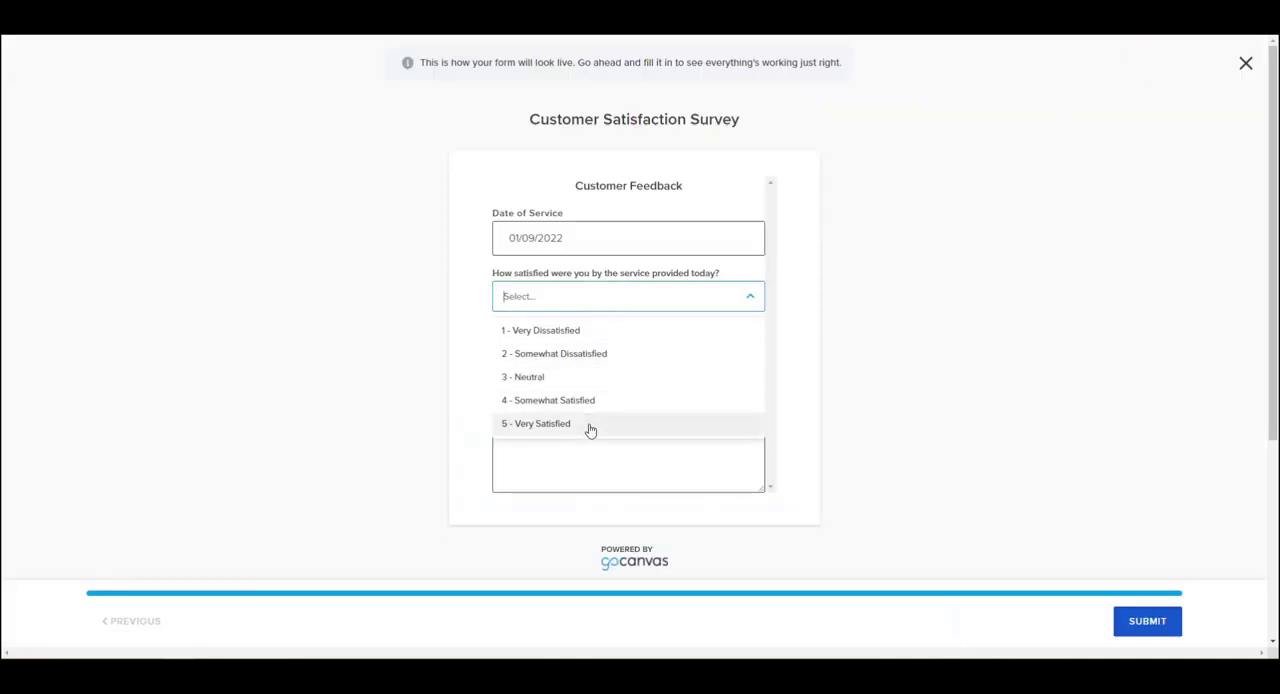
{"action": "left_click", "coordinate": [535, 423]}
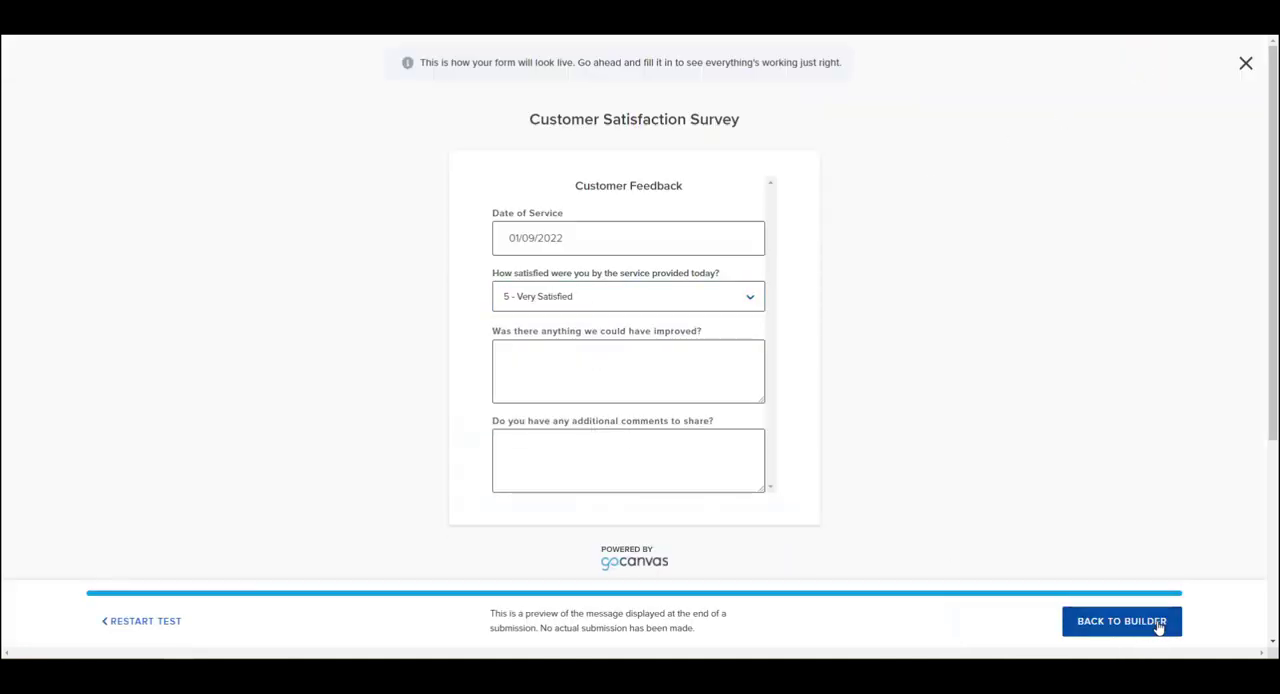
{"action": "left_click", "coordinate": [1121, 621]}
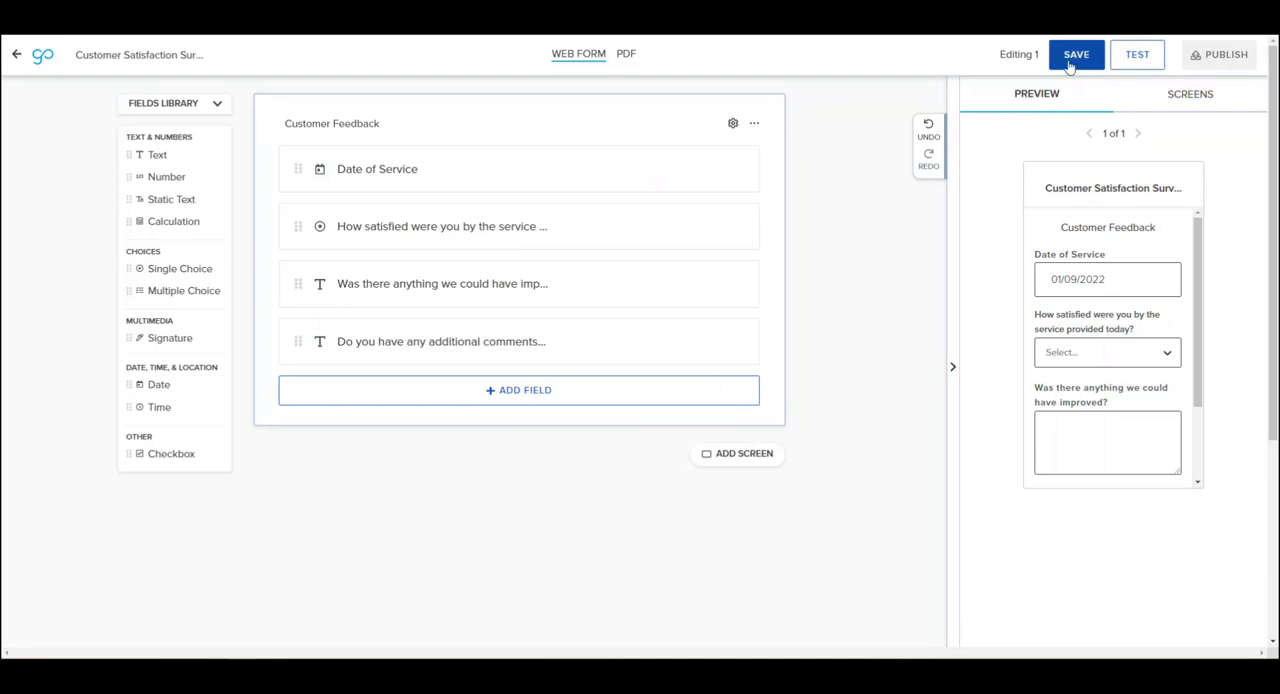
- Save the survey as version 1 and publish it
{"action": "left_click", "coordinate": [1076, 54]}
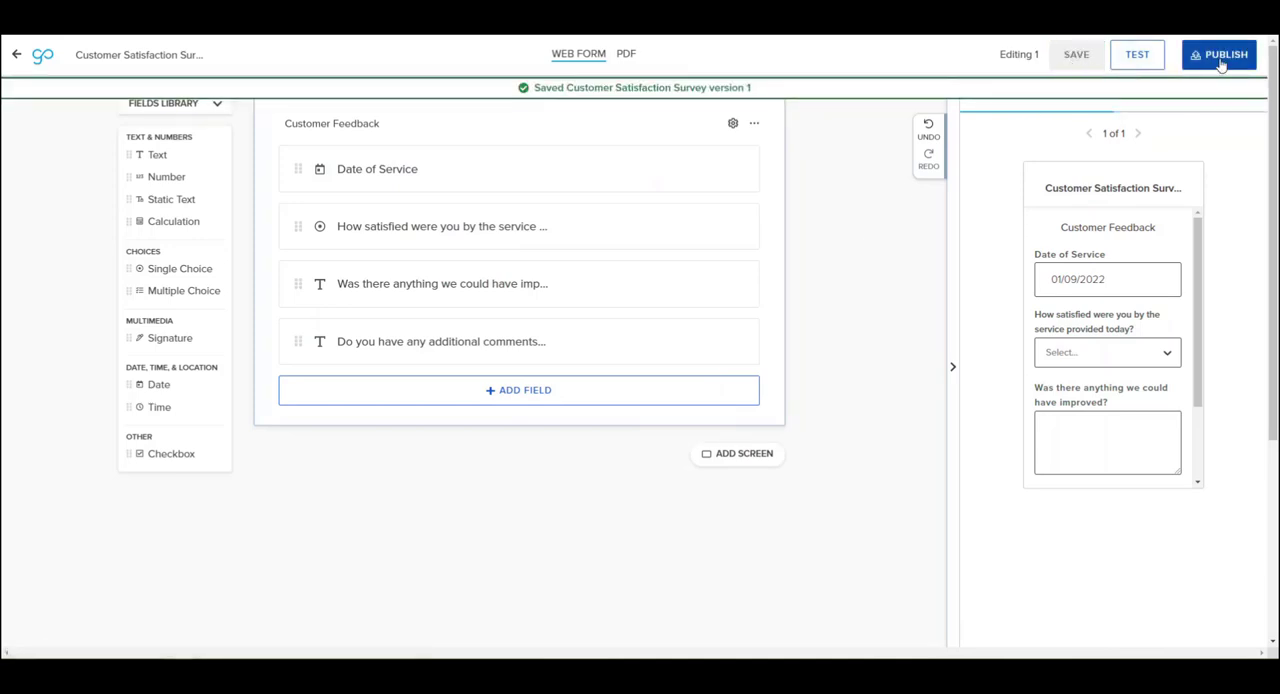
{"action": "left_click", "coordinate": [1219, 55]}
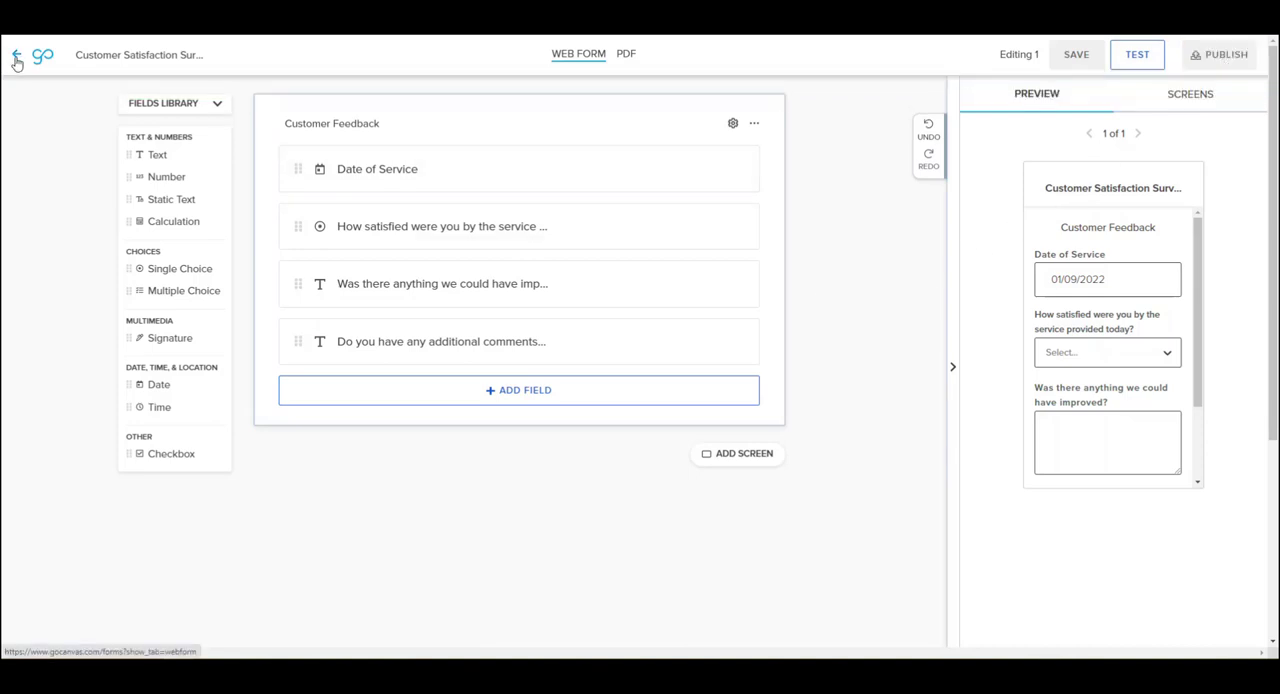
{"action": "mouse_move", "coordinate": [16, 55]}
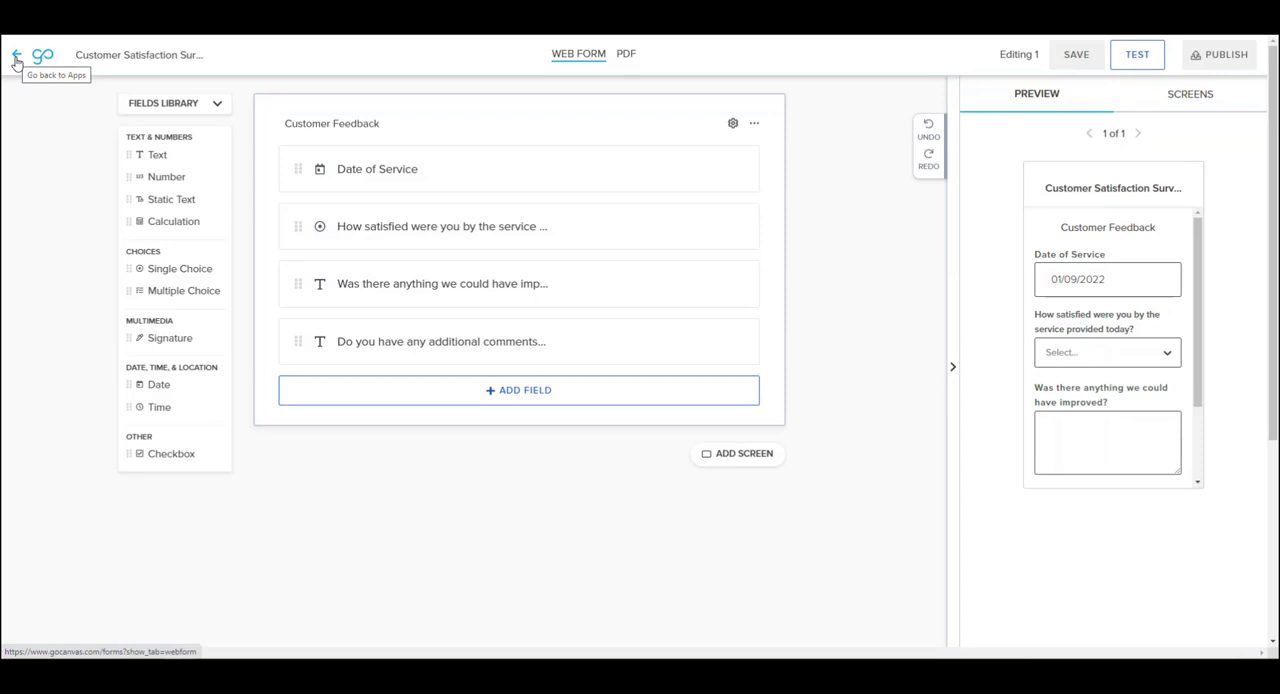
- Return to the Apps list and open the survey's Settings page
{"action": "left_click", "coordinate": [16, 55]}
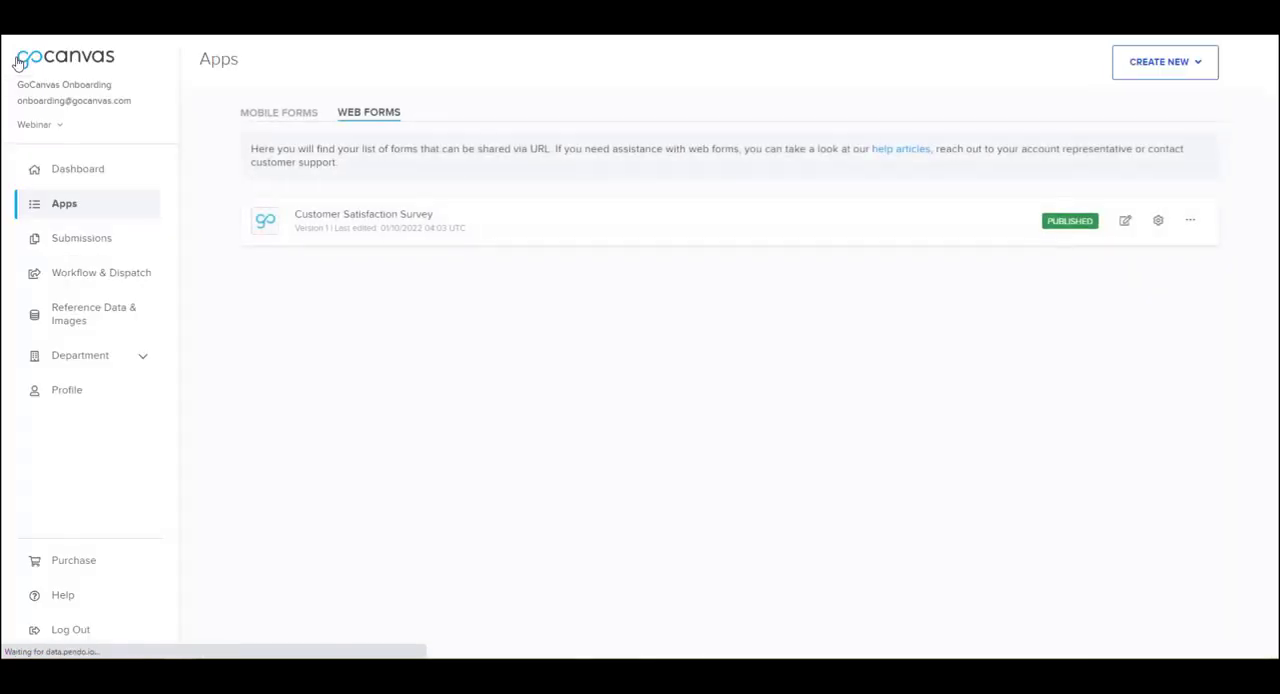
{"action": "mouse_move", "coordinate": [433, 372]}
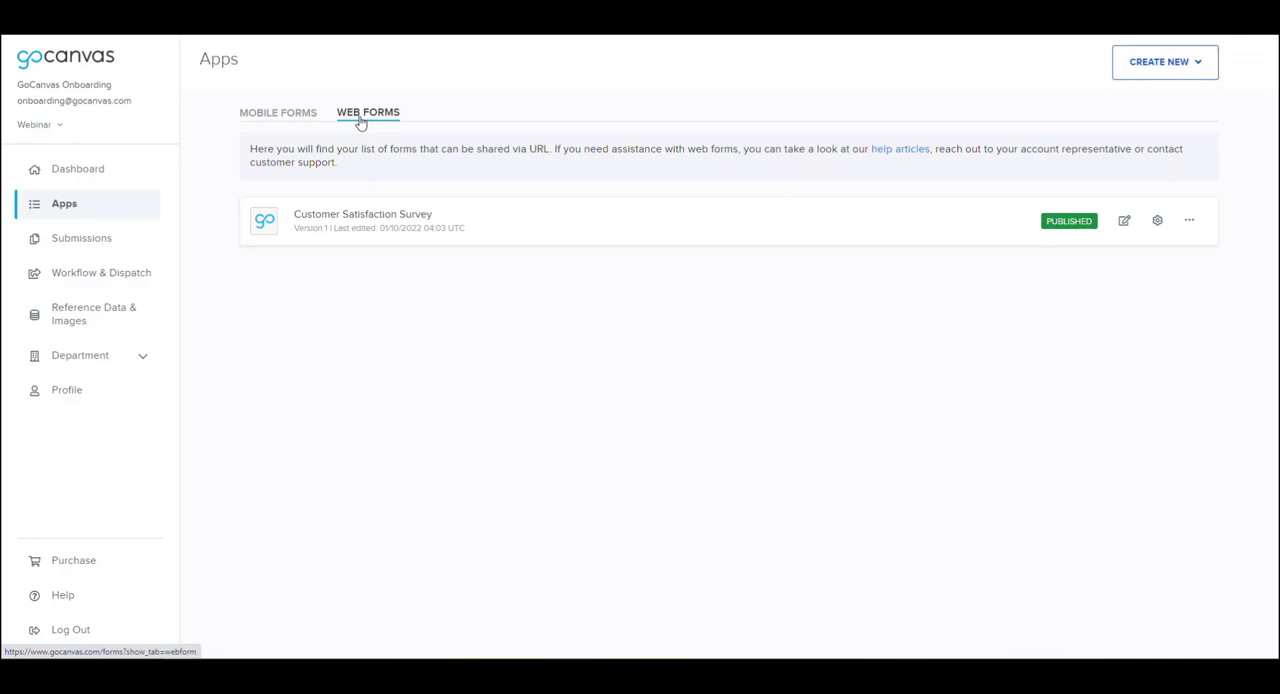
{"action": "mouse_move", "coordinate": [473, 249]}
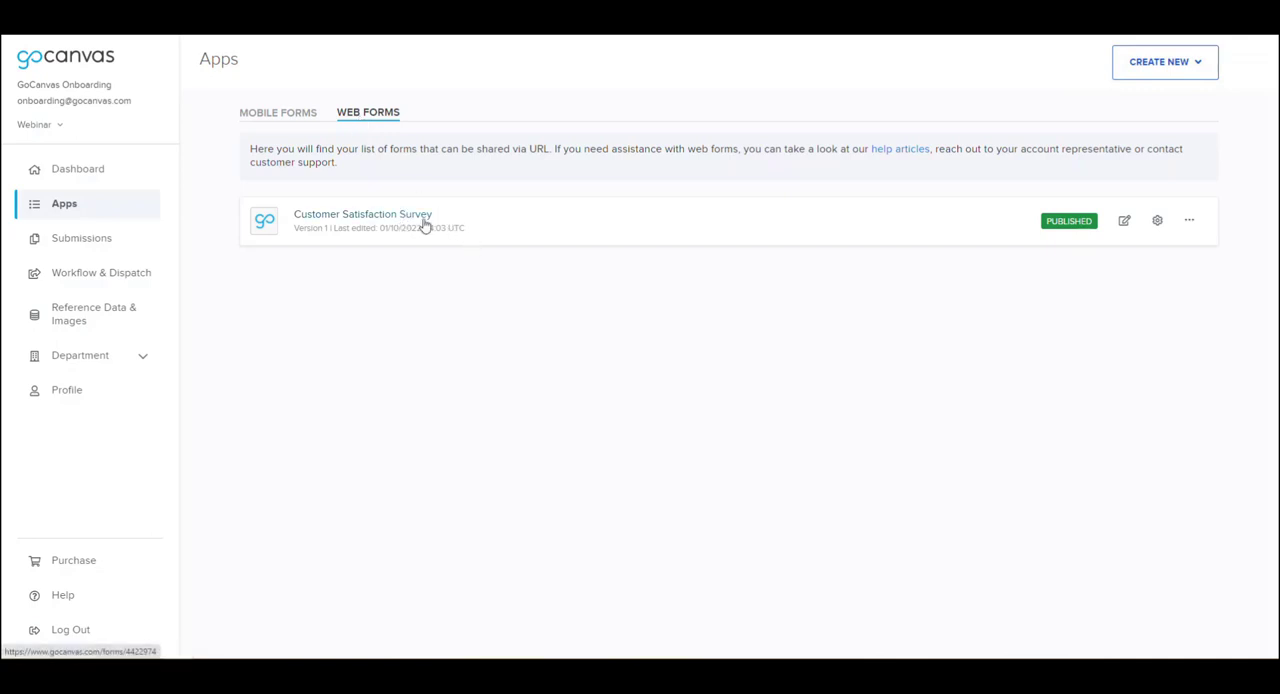
{"action": "mouse_move", "coordinate": [1157, 221]}
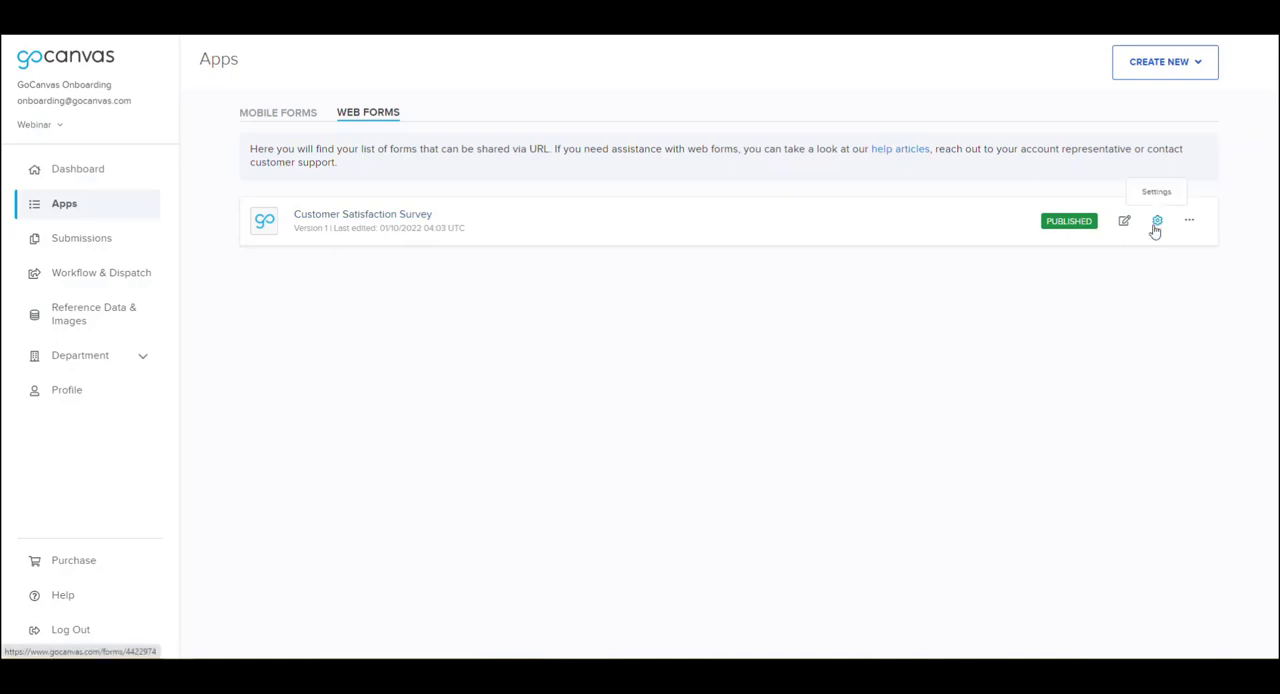
{"action": "left_click", "coordinate": [1157, 221]}
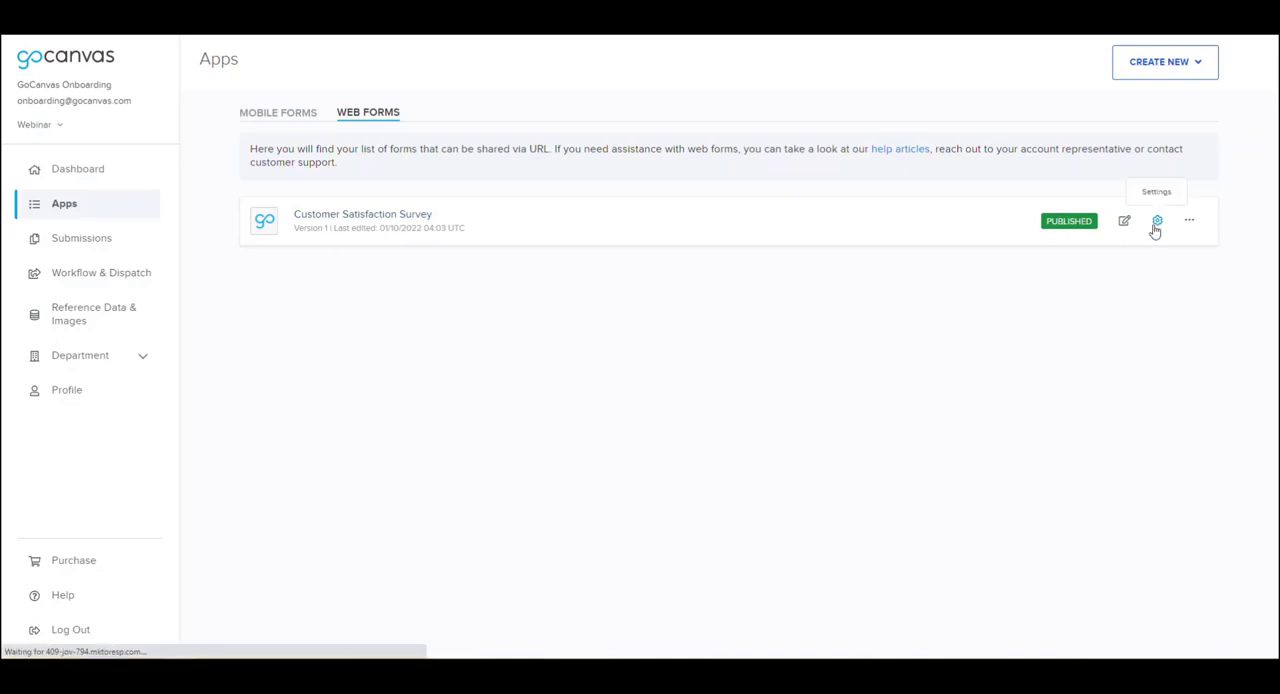
{"action": "left_click", "coordinate": [1156, 221]}
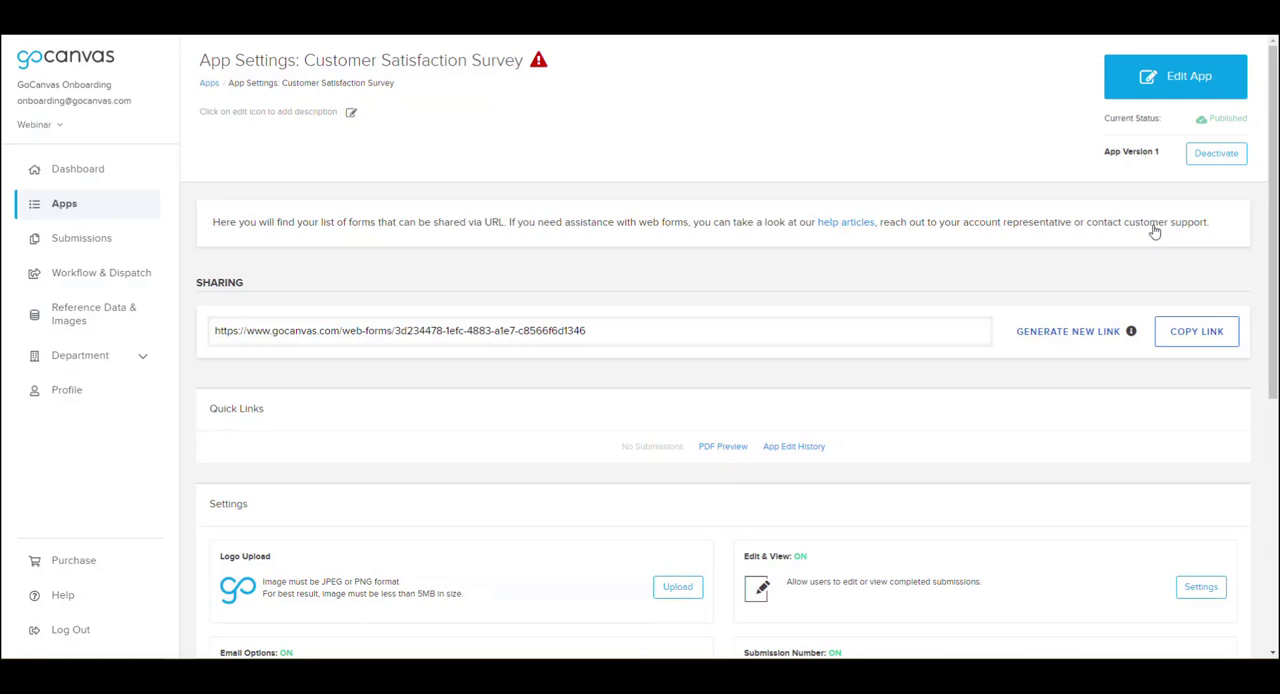
{"action": "mouse_move", "coordinate": [1196, 331]}
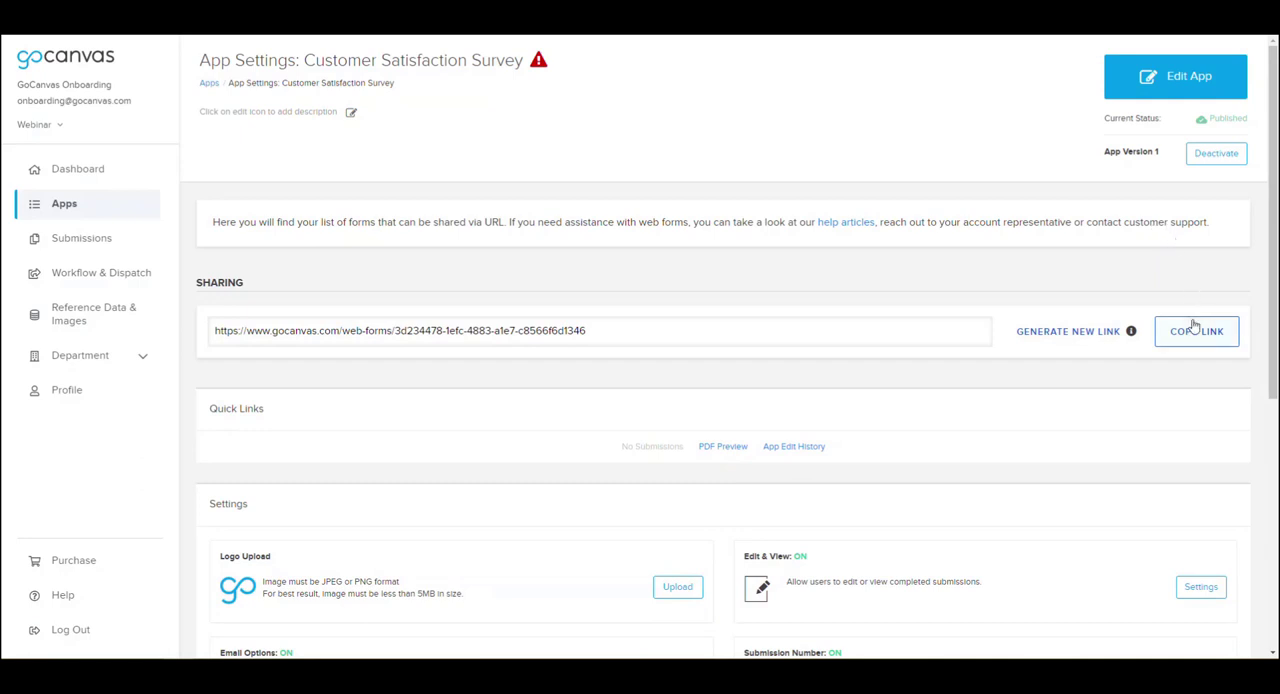
- Copy the survey's share link from the Sharing section
{"action": "left_click", "coordinate": [1196, 331]}
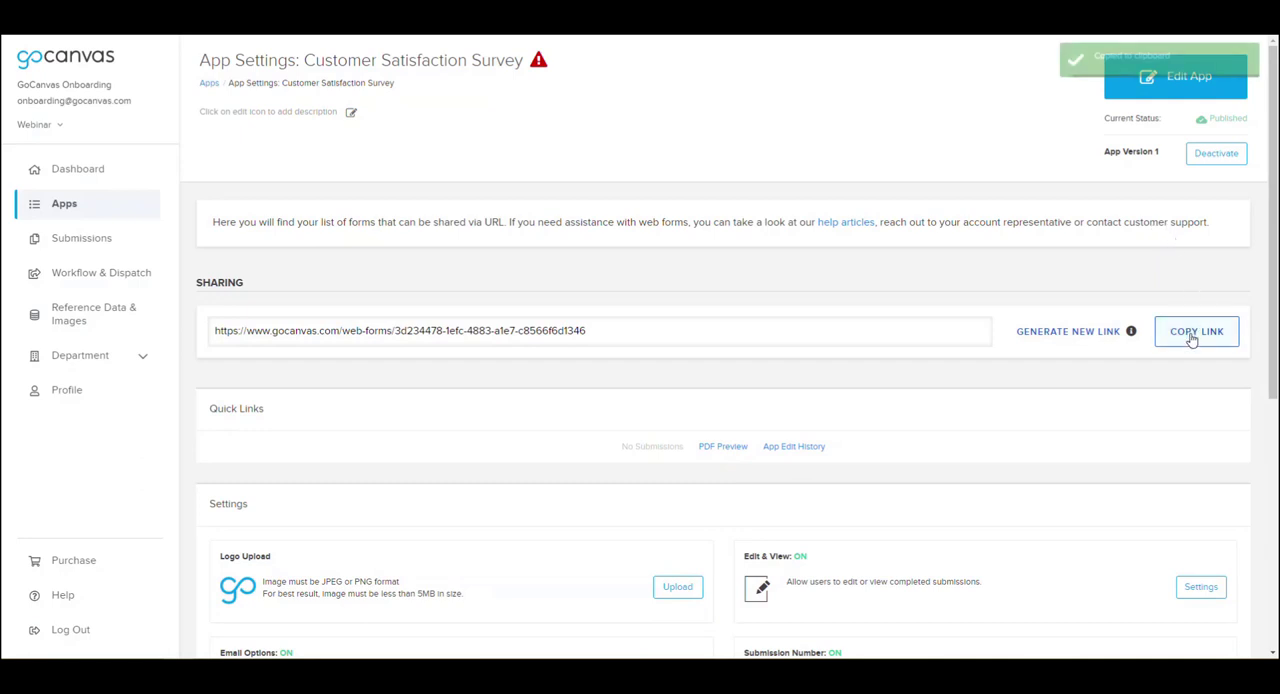
{"action": "left_click", "coordinate": [1196, 331]}
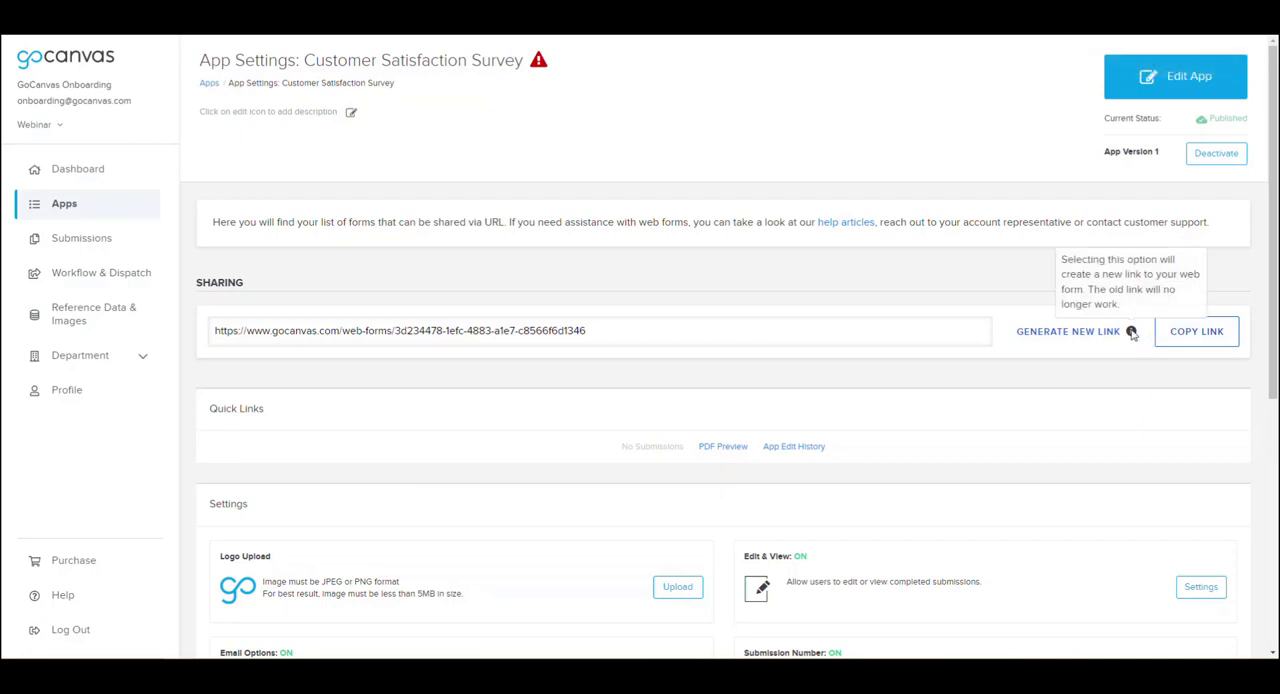
{"action": "mouse_move", "coordinate": [1068, 331]}
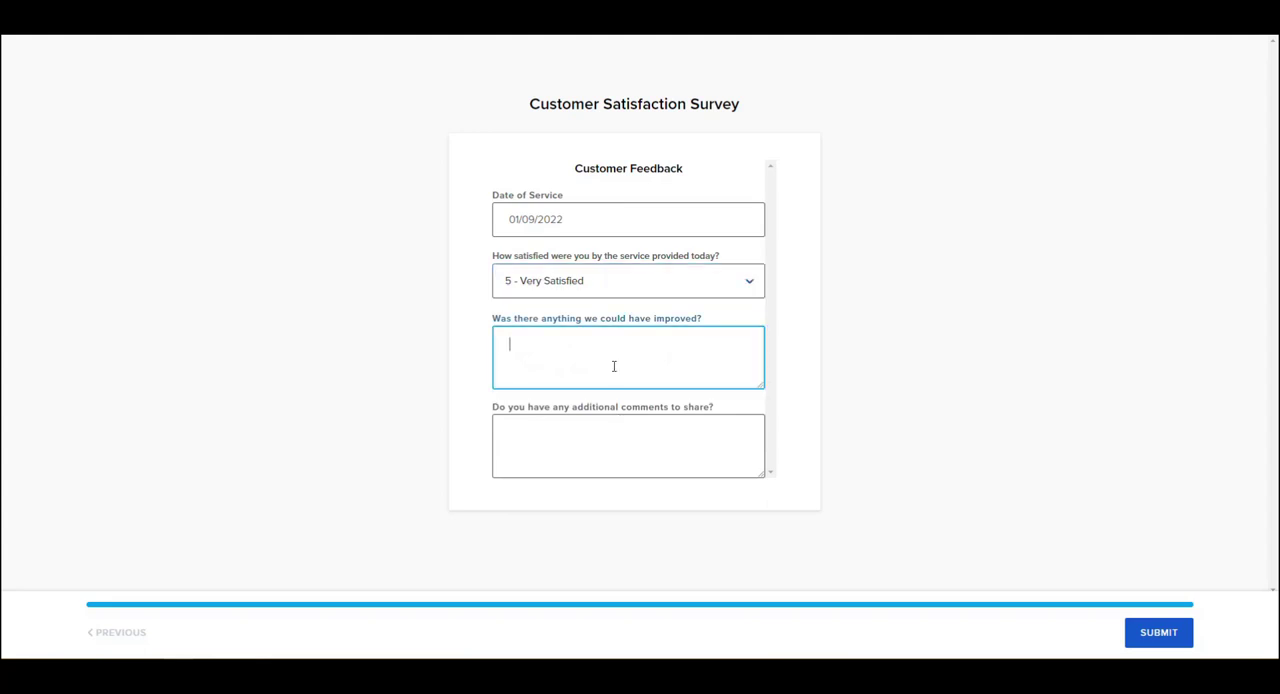
- Enter comments 'Nothing' and '…ate the speedy service!' and submit the response
{"action": "type", "text": "Nothing, thank you for the service provided!"}
{"action": "left_click", "coordinate": [628, 446]}
{"action": "type", "text": "My technician was highly skilled and I apprec"}
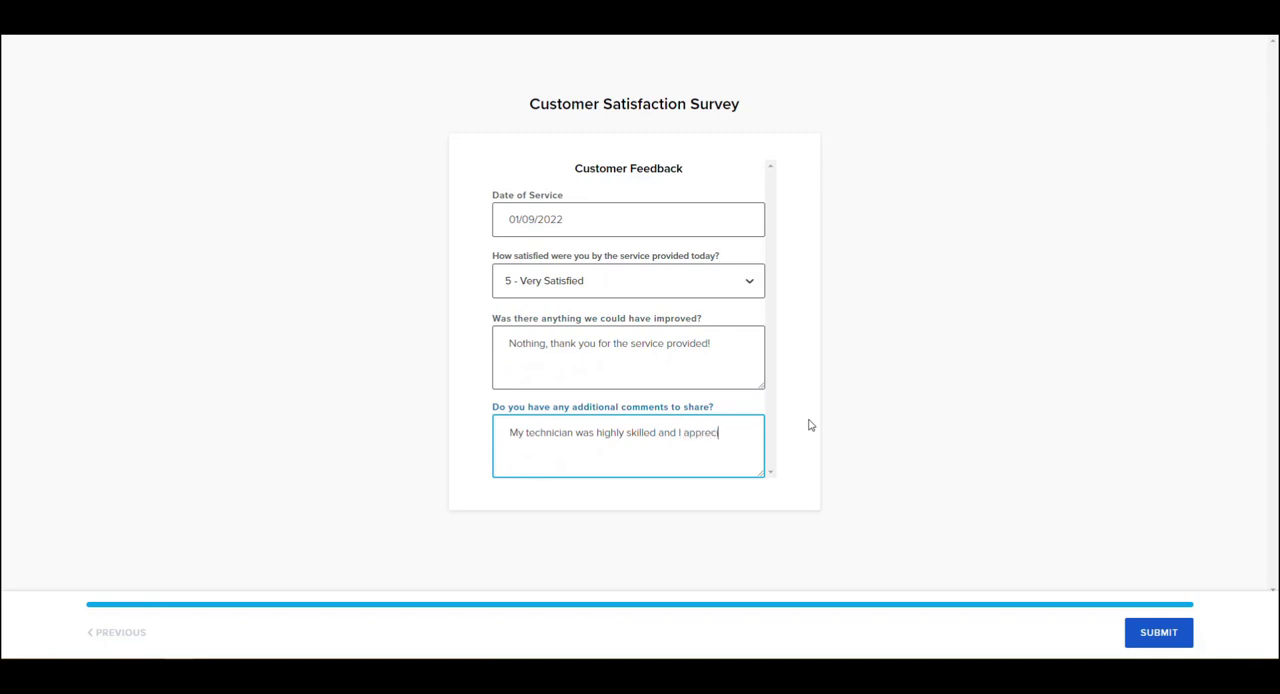
{"action": "type", "text": "ate the speedy"}
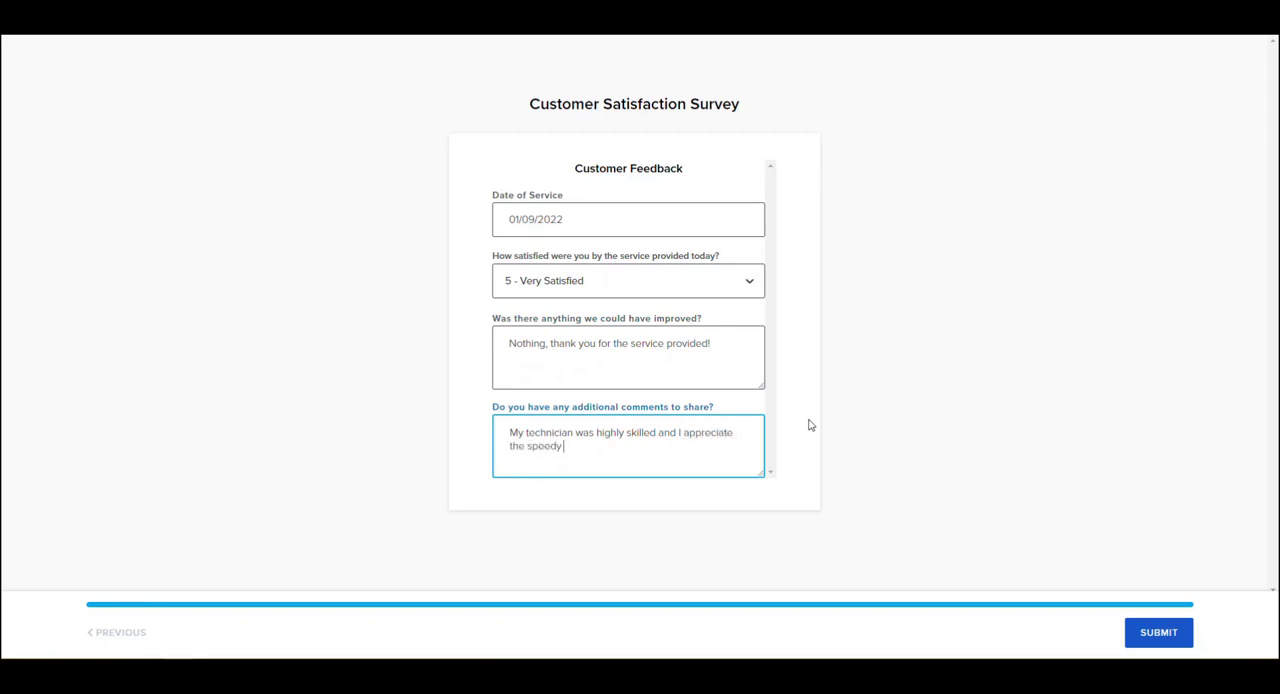
{"action": "type", "text": "service!"}
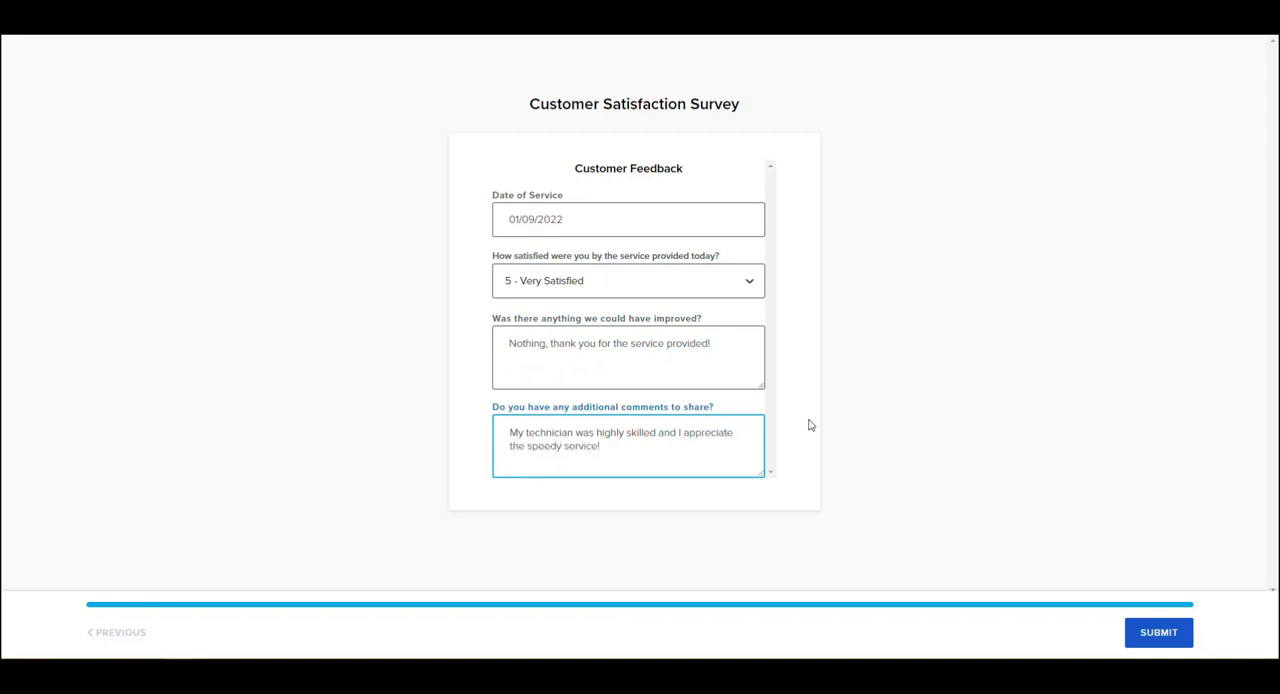
{"action": "left_click", "coordinate": [1158, 632]}
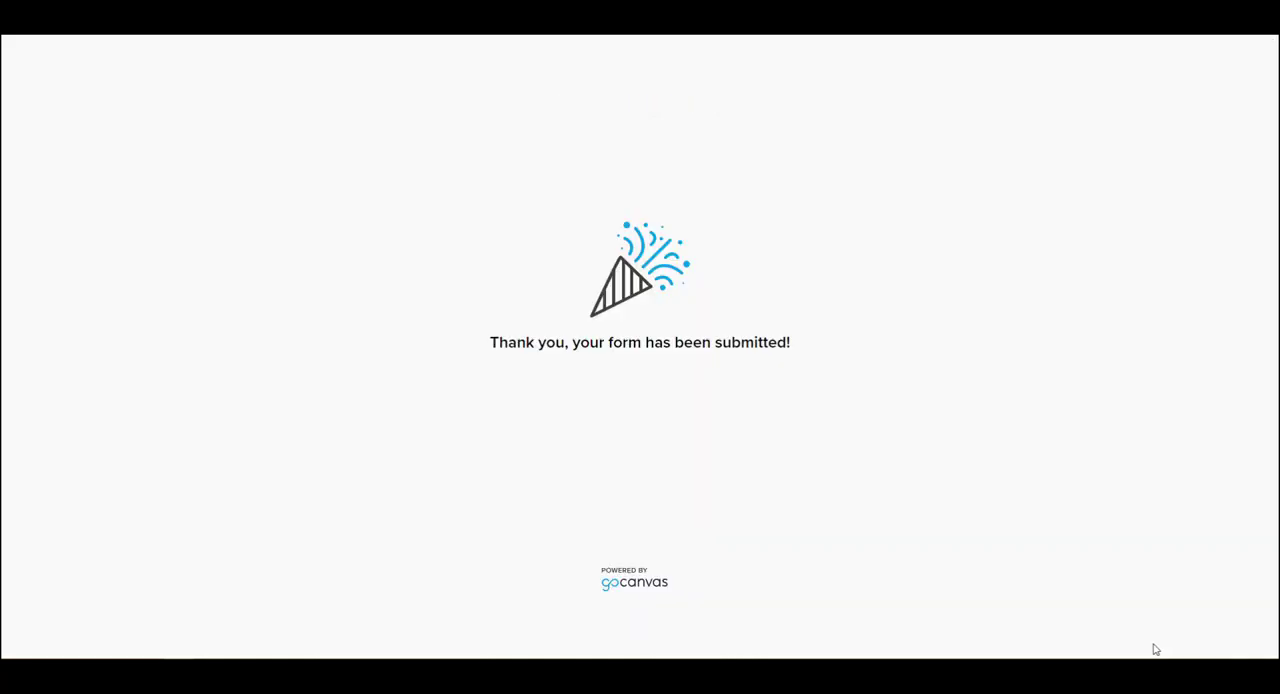